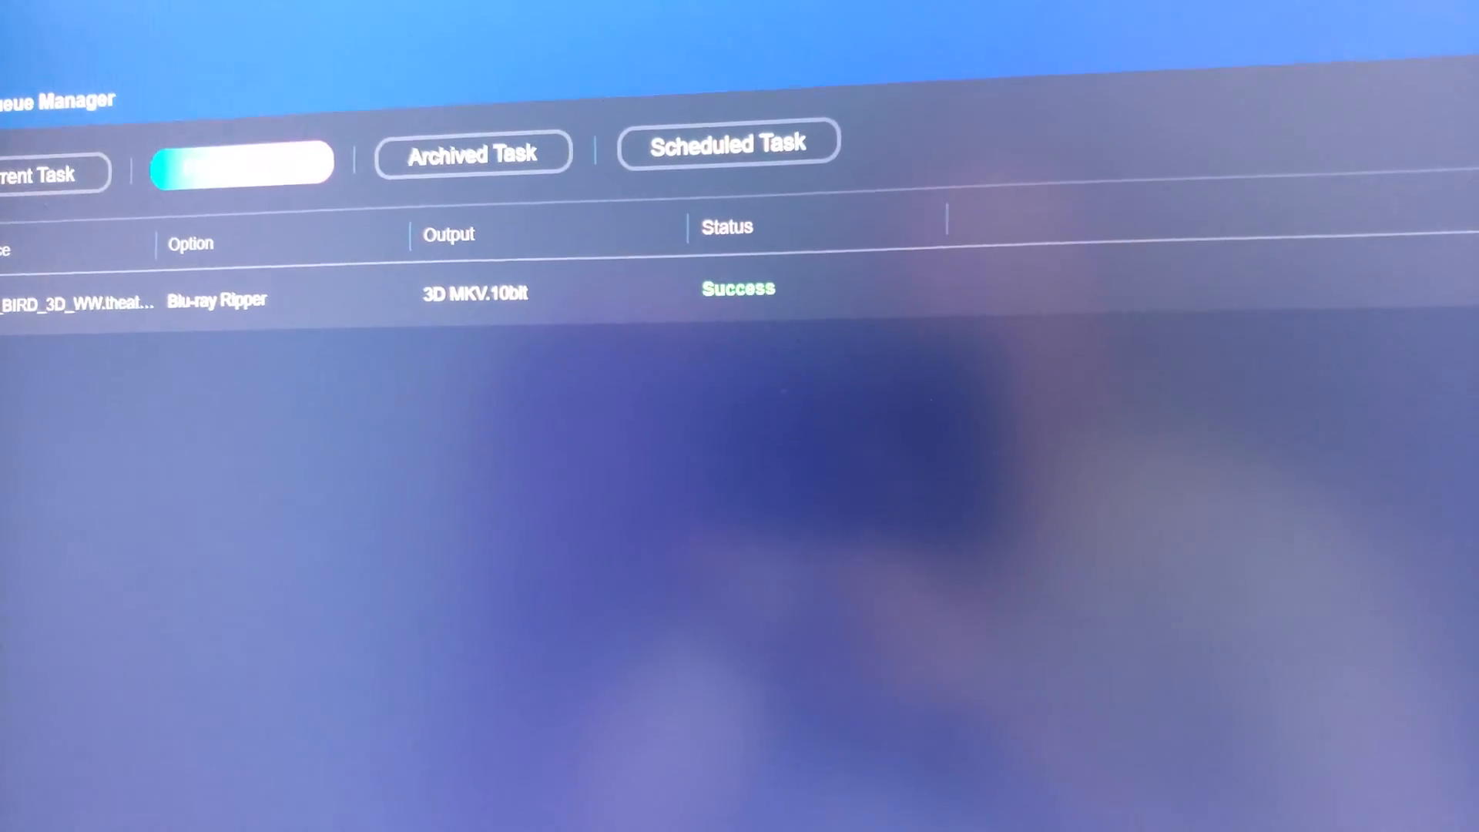
# Step: Confirm the Blu-ray Ripper task finished successfully as a 10-bit 3D MKV in Task Manager
pyautogui.click(277, 192)
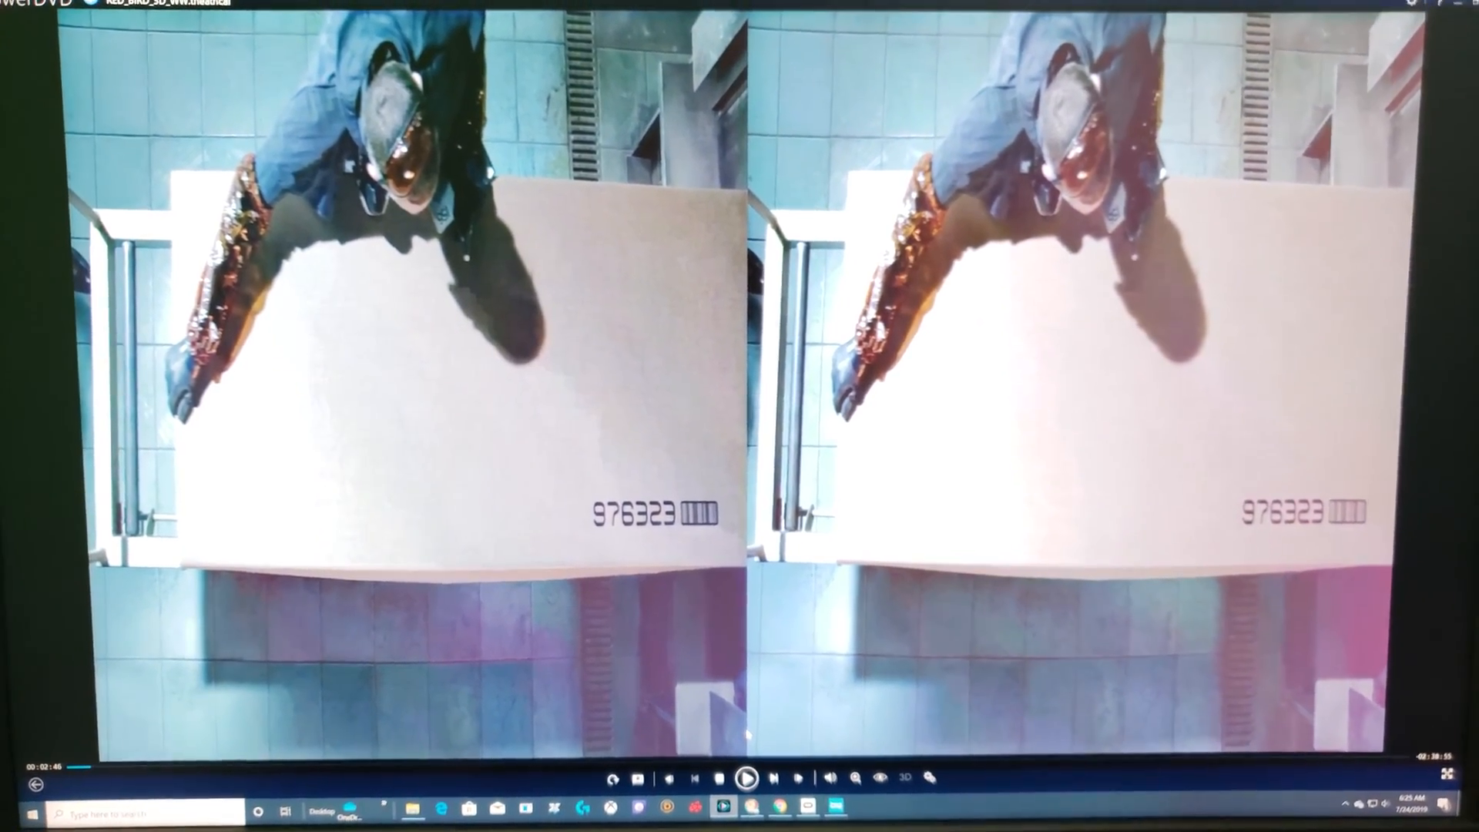
# Step: Keep the ripped MKV playing in PowerDVD to check the left and right views sit side by side
pyautogui.click(746, 776)
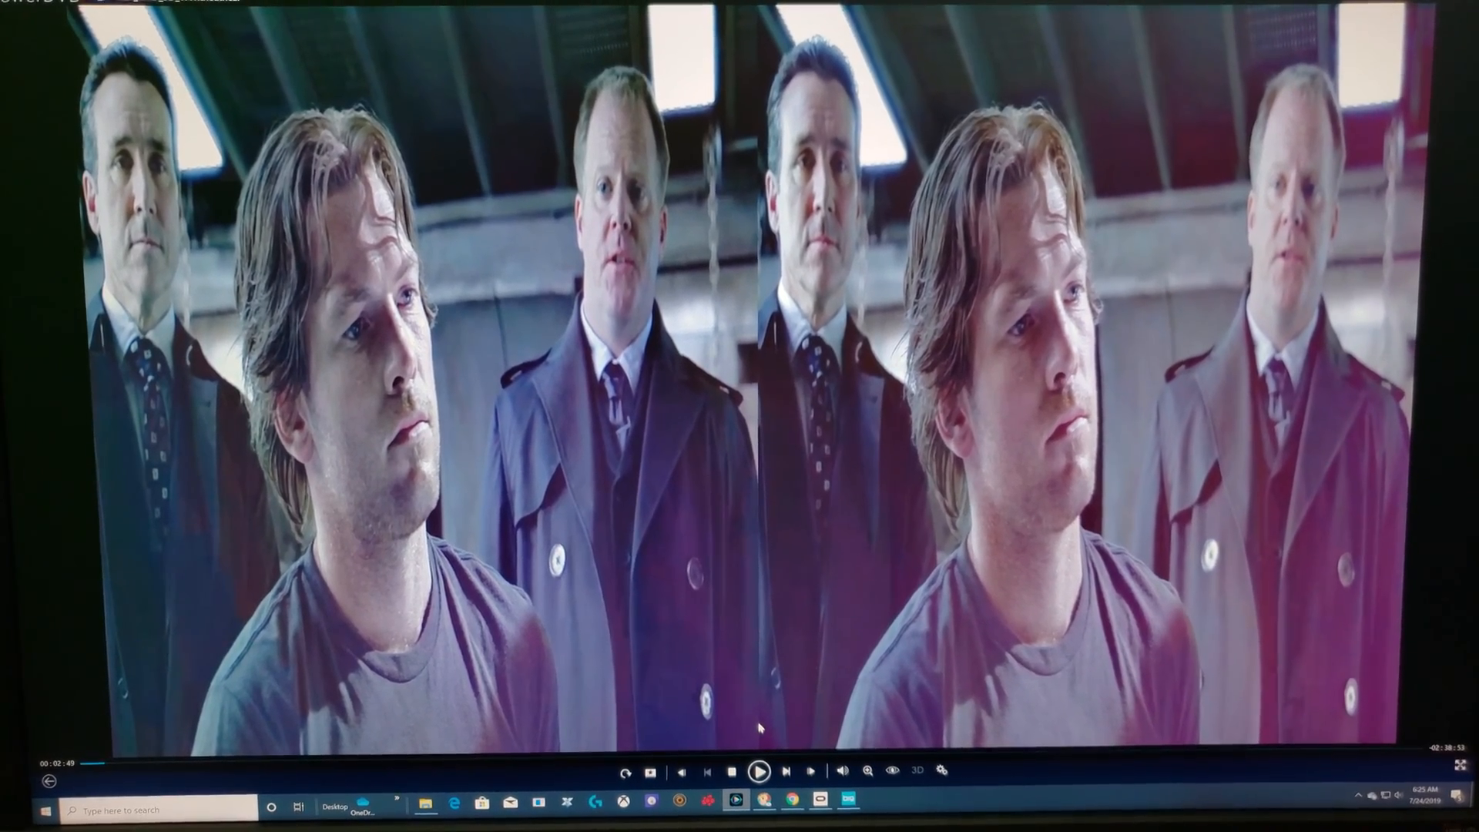
pyautogui.click(760, 770)
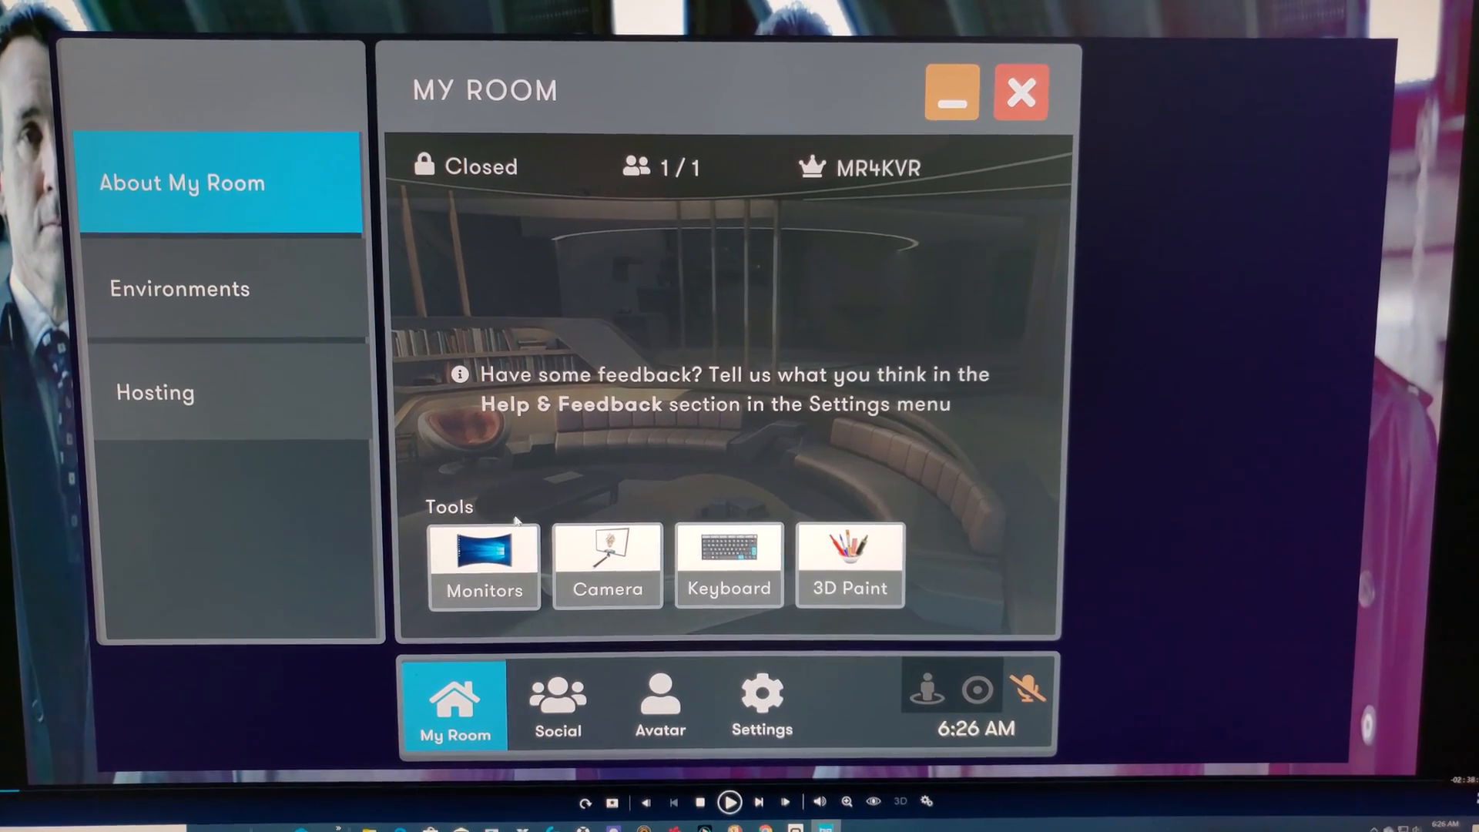
# Step: Go from My Room to the monitor customization options in Bigscreen
pyautogui.click(484, 566)
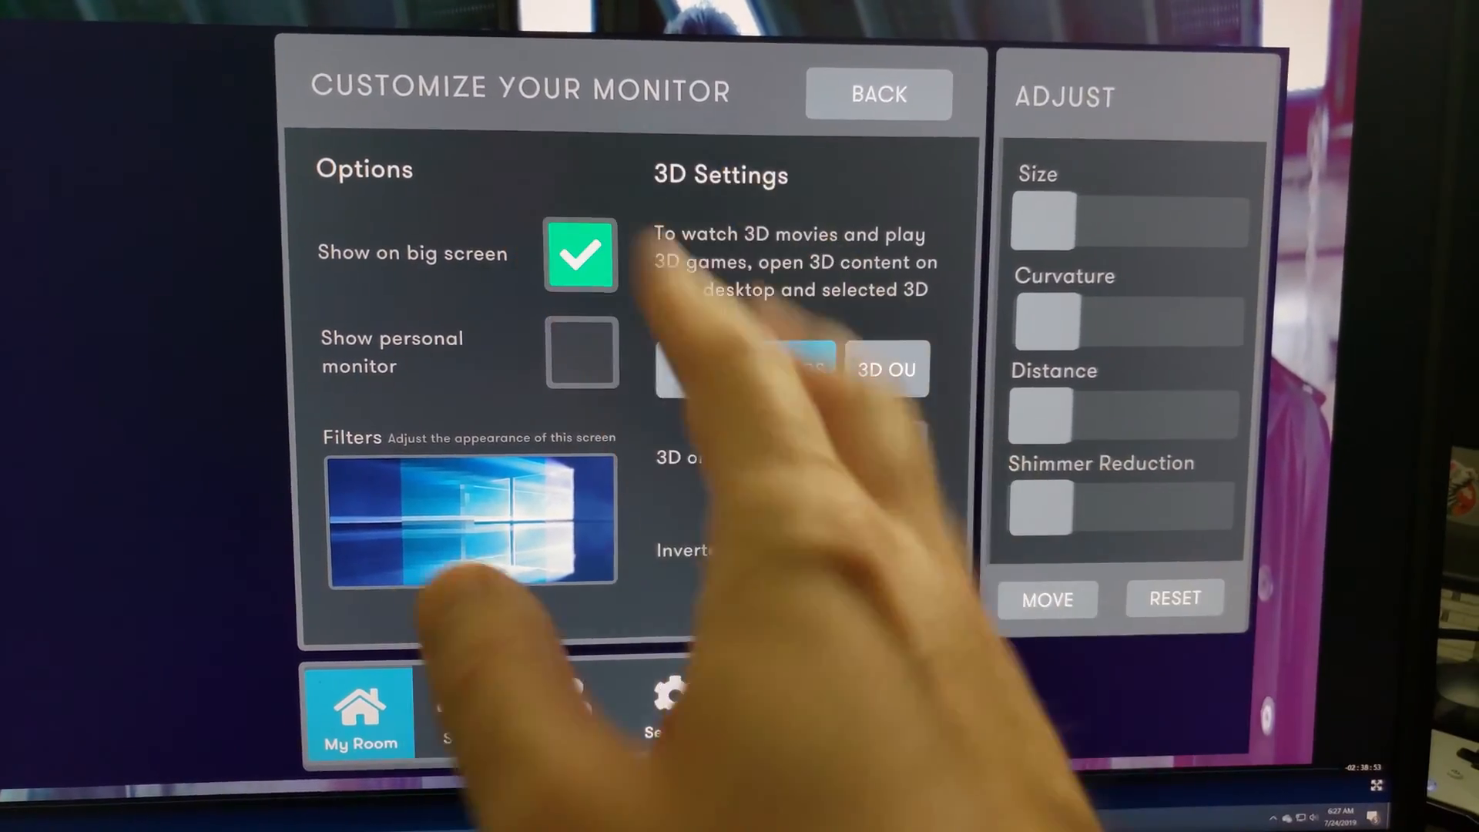
# Step: Switch the Bigscreen monitor's 3D setting to 3D SBS for side-by-side viewing
pyautogui.click(774, 370)
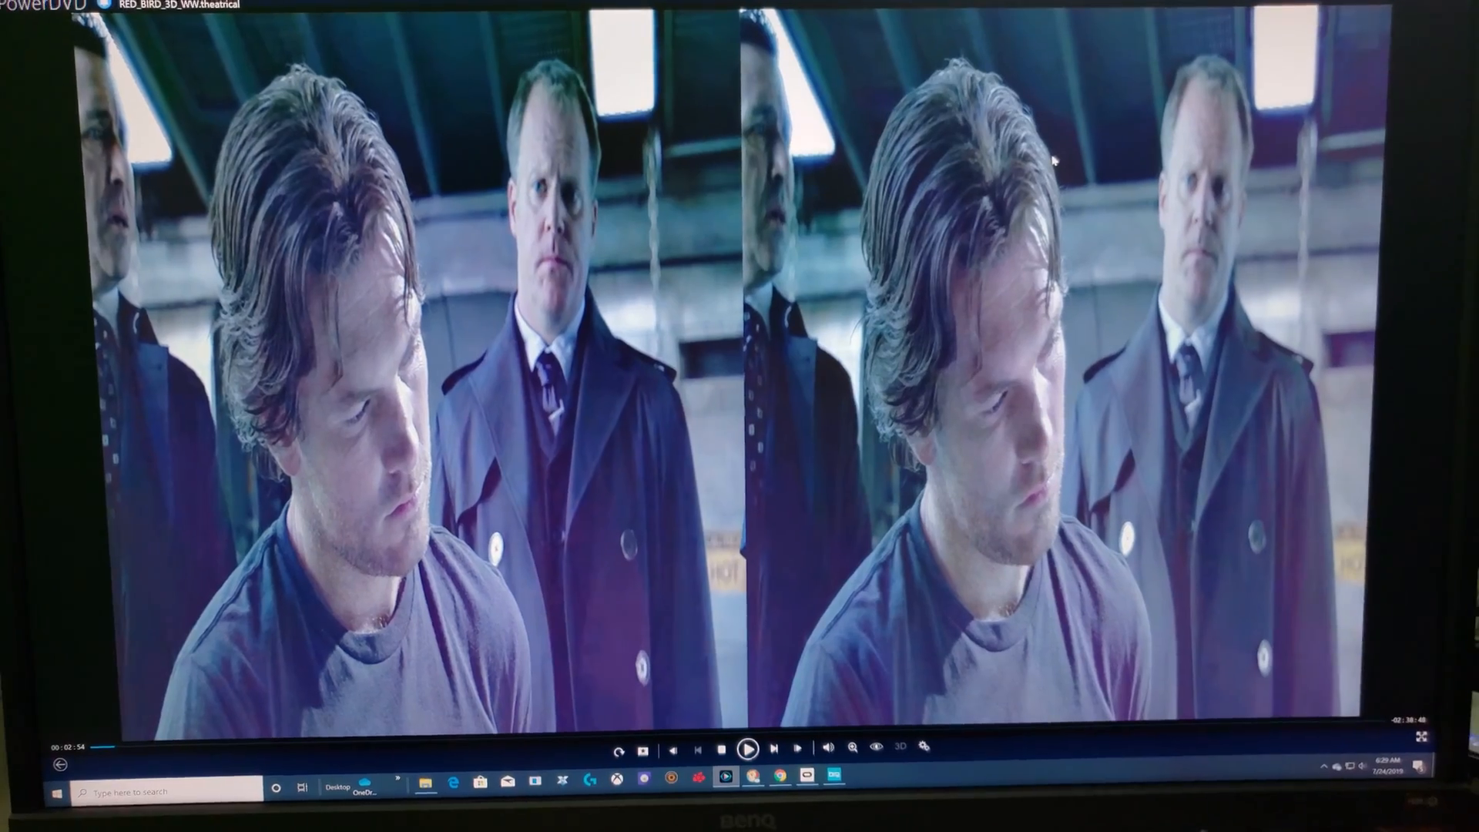
# Step: Resume the side-by-side movie in PowerDVD so both views advance to the next scene
pyautogui.click(745, 749)
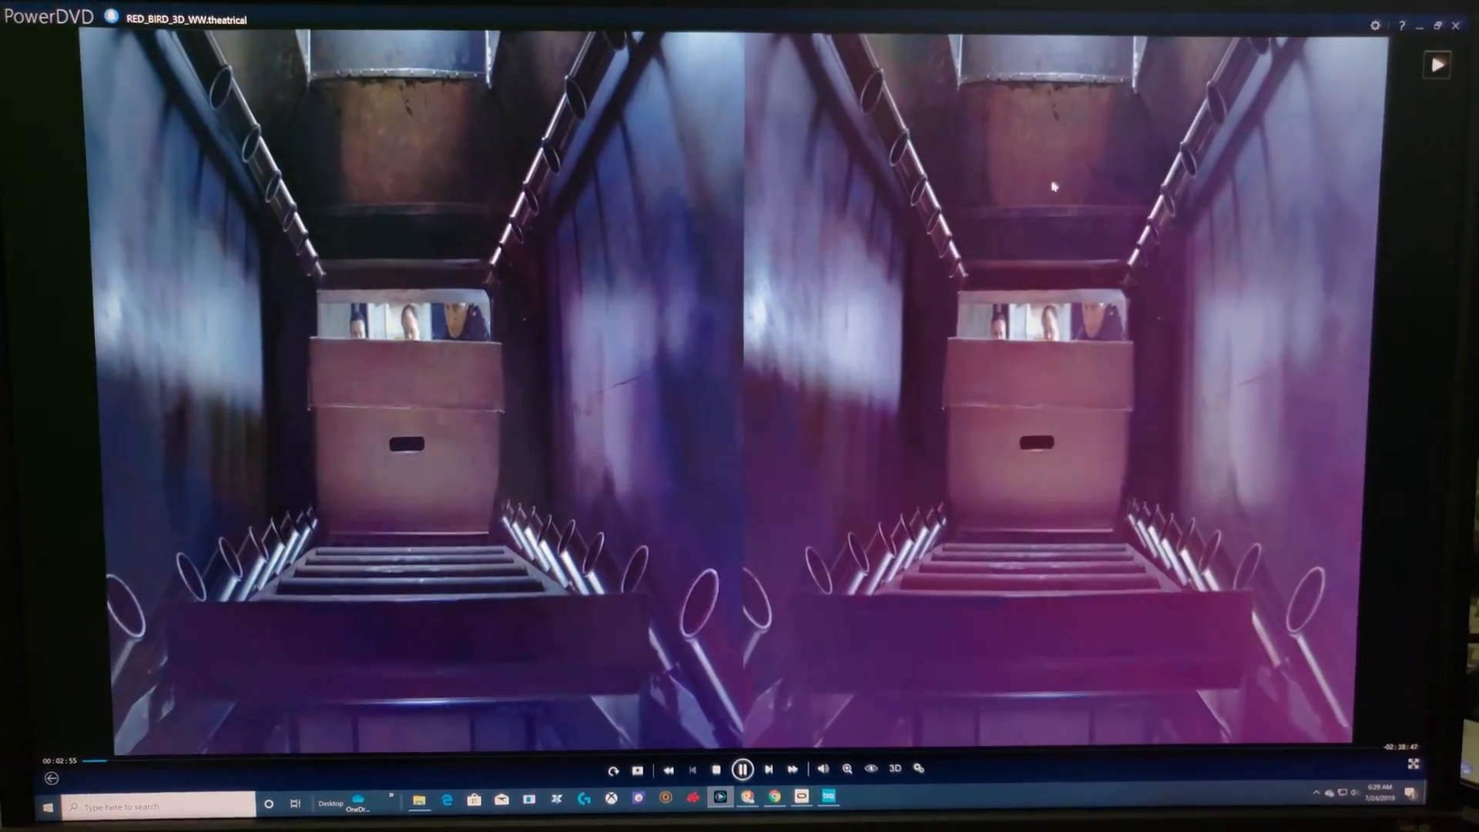